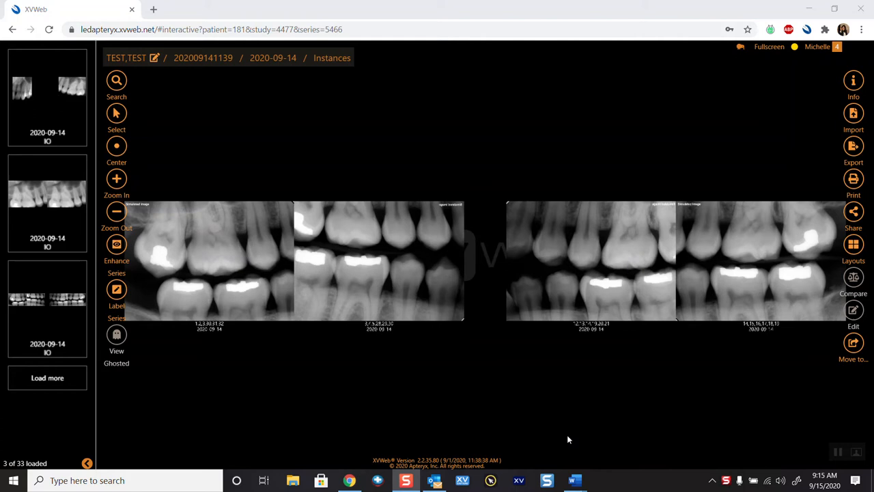
{"action": "mouse_move", "coordinate": [852, 343]}
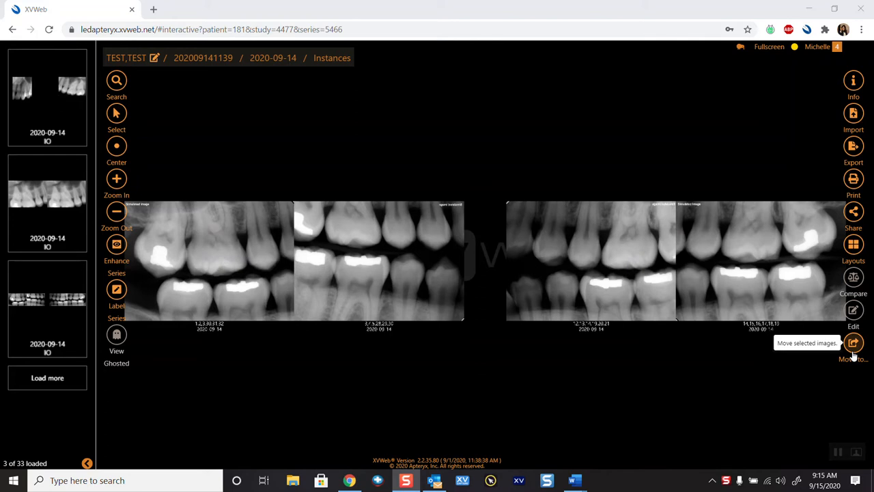
{"action": "mouse_move", "coordinate": [854, 353]}
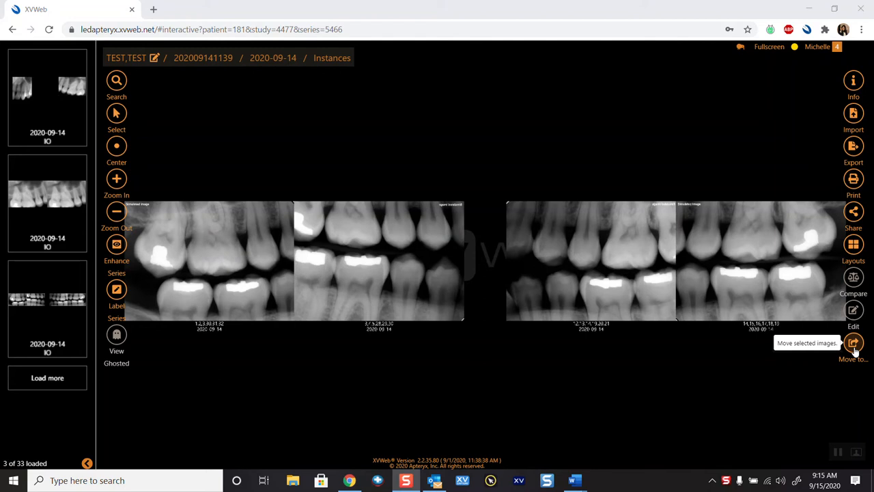
Begin moving the selected images and search existing patients by first name 'john'
{"action": "left_click", "coordinate": [854, 343]}
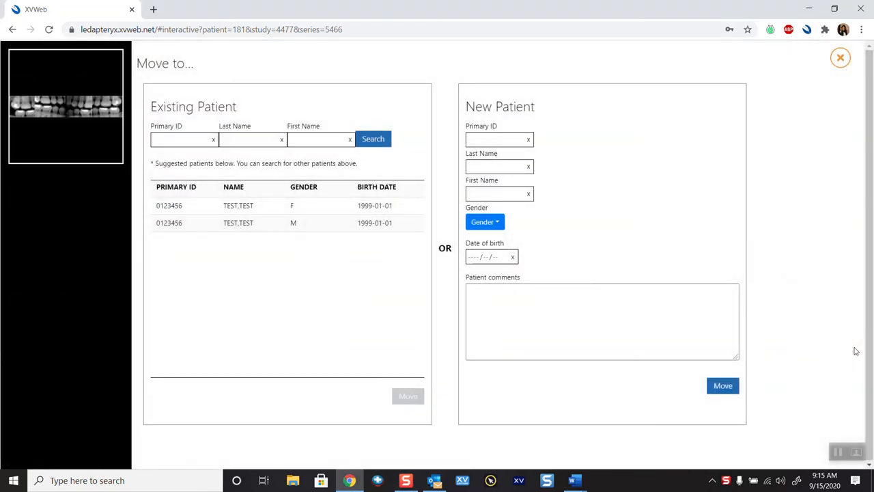
{"action": "mouse_move", "coordinate": [176, 218]}
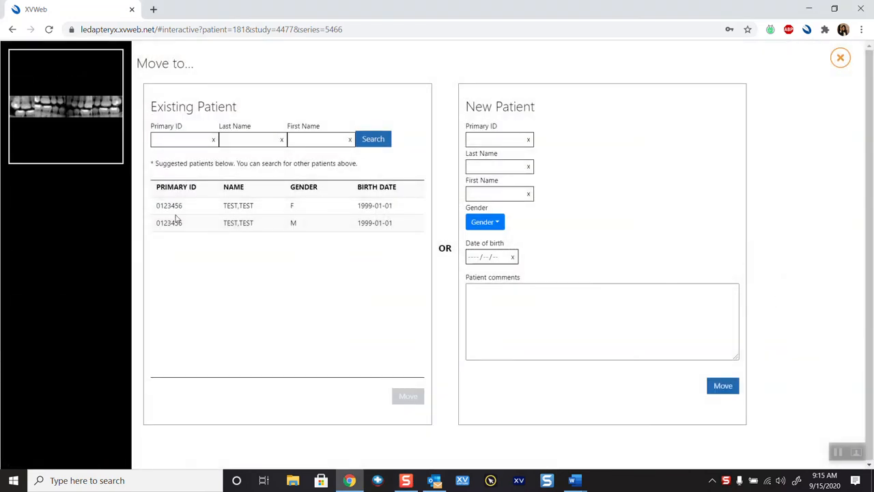
{"action": "mouse_move", "coordinate": [566, 158]}
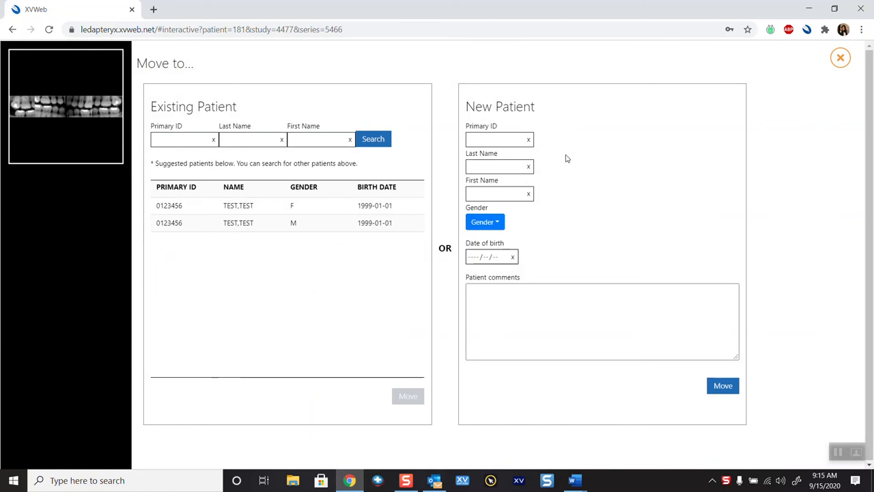
{"action": "mouse_move", "coordinate": [333, 99]}
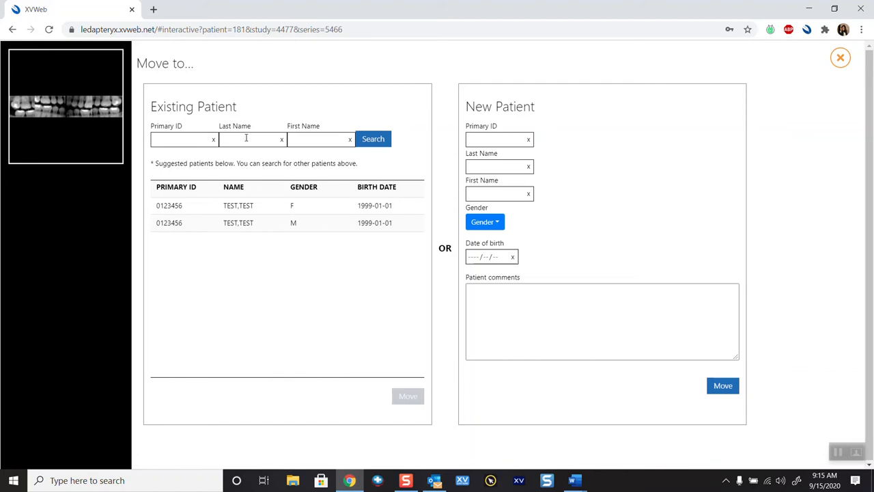
{"action": "type", "text": "jd"}
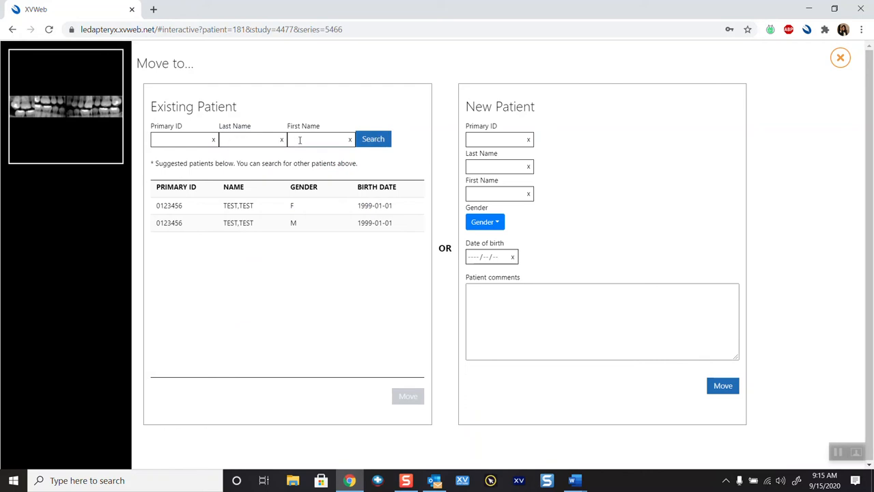
{"action": "type", "text": "john"}
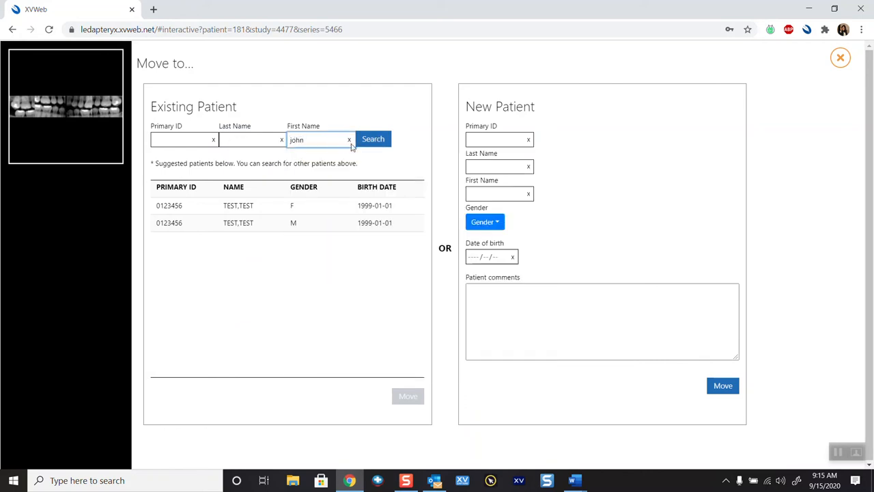
{"action": "left_click", "coordinate": [373, 139]}
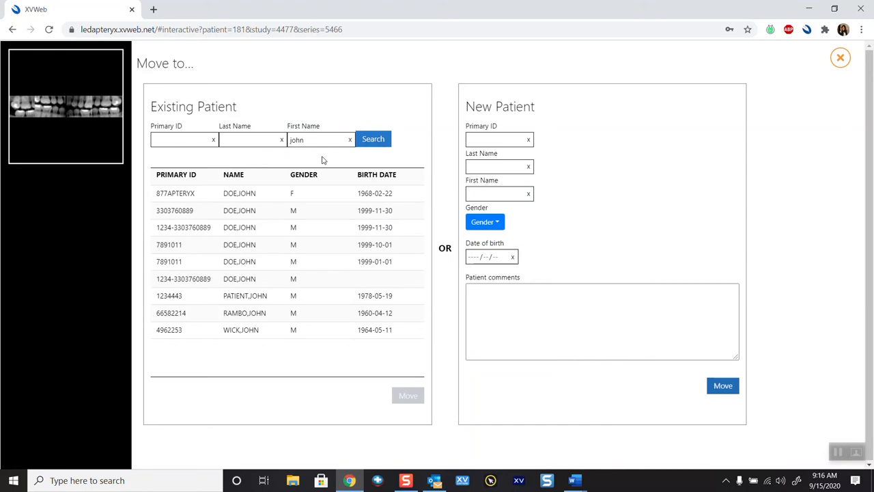
Narrow the search with last name 'doe', returning the matching John Doe records
{"action": "left_click", "coordinate": [251, 140]}
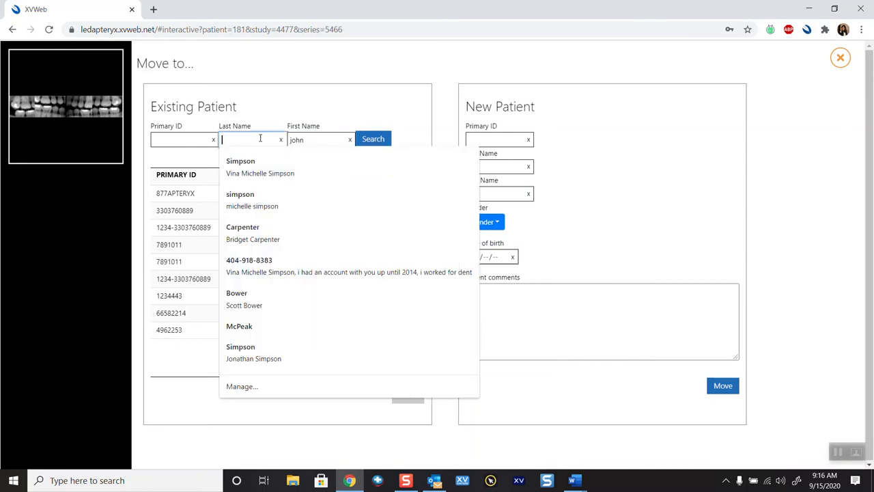
{"action": "type", "text": "doe"}
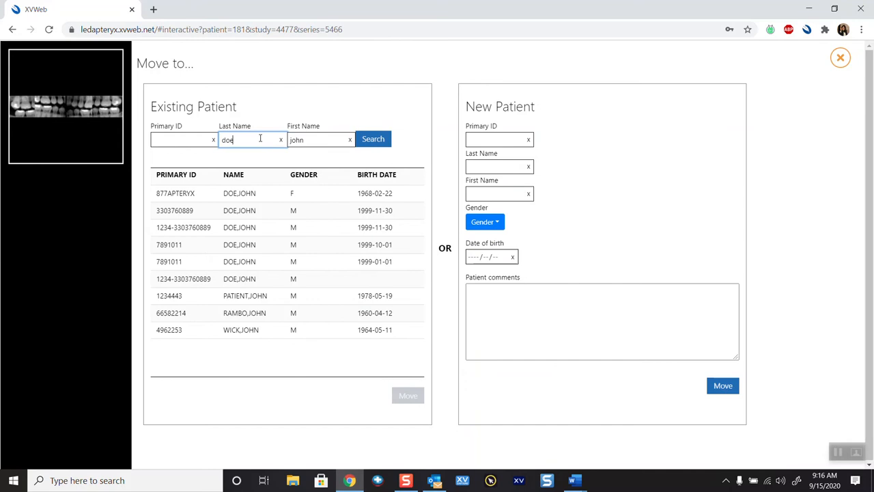
{"action": "left_click", "coordinate": [375, 139]}
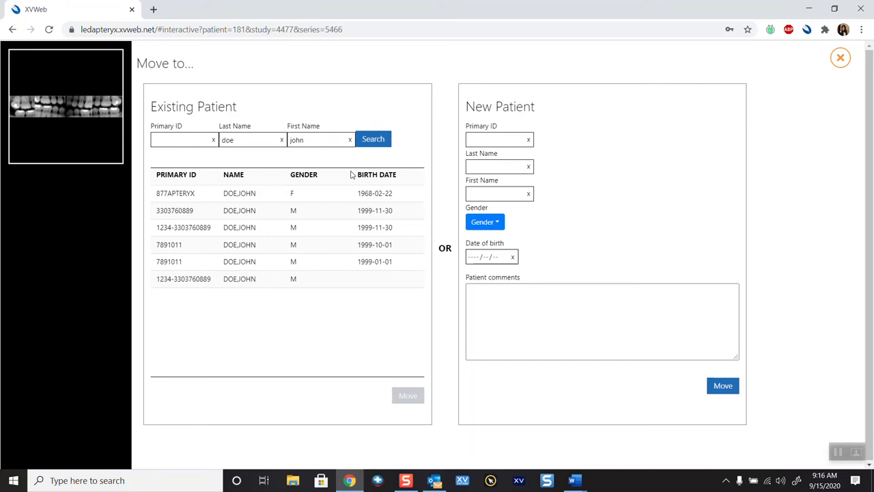
{"action": "mouse_move", "coordinate": [178, 260]}
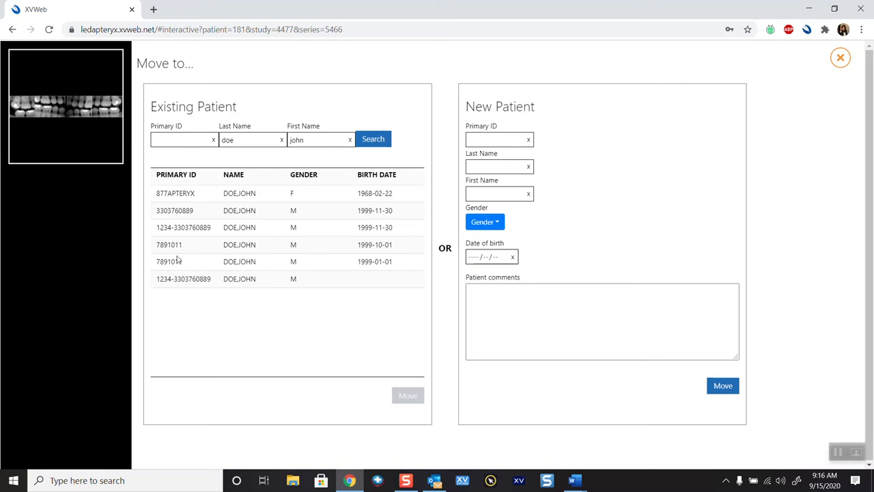
{"action": "mouse_move", "coordinate": [186, 188]}
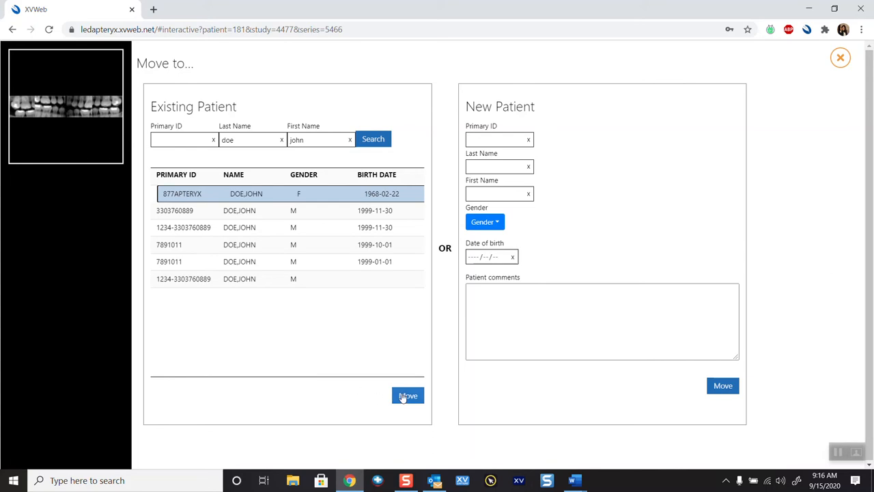
{"action": "left_click", "coordinate": [407, 396]}
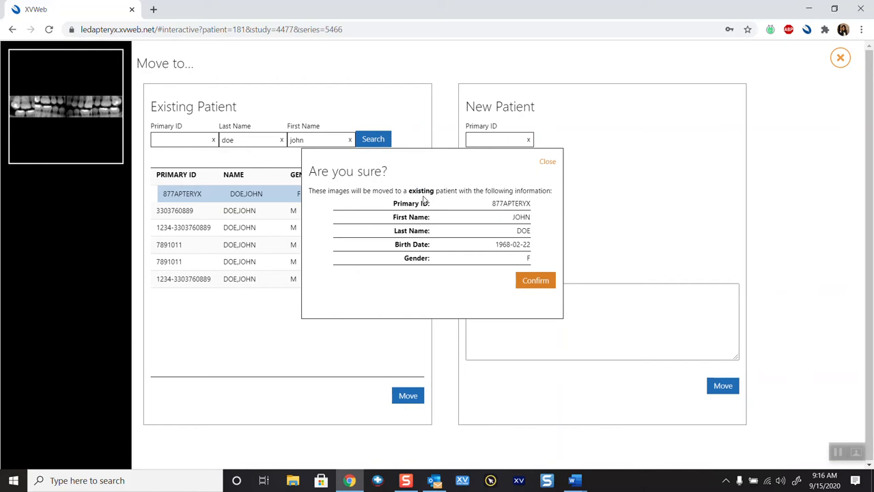
{"action": "mouse_move", "coordinate": [424, 227]}
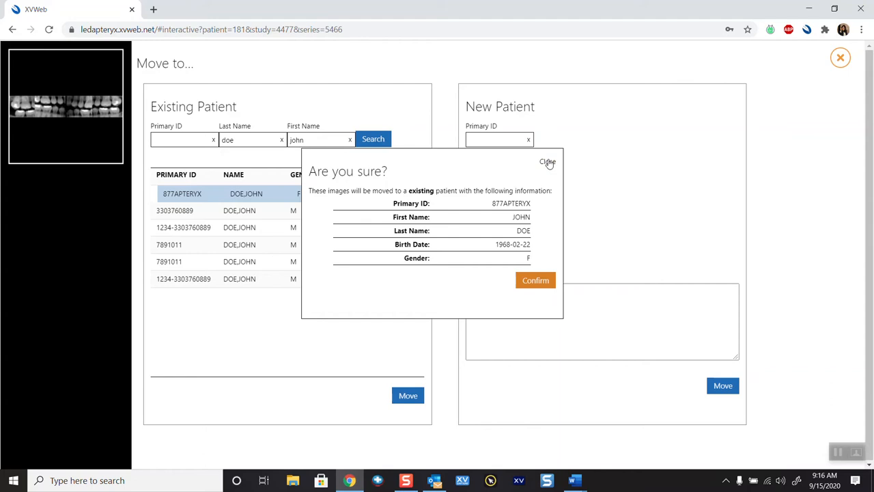
{"action": "left_click", "coordinate": [546, 161]}
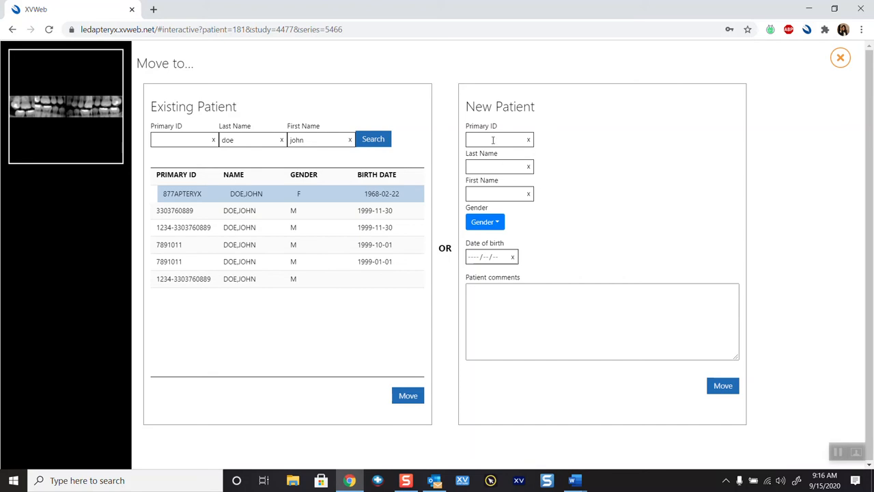
Enter 'Vina' in the patient search, then start the new patient's gender and birth date fields
{"action": "type", "text": "Vina"}
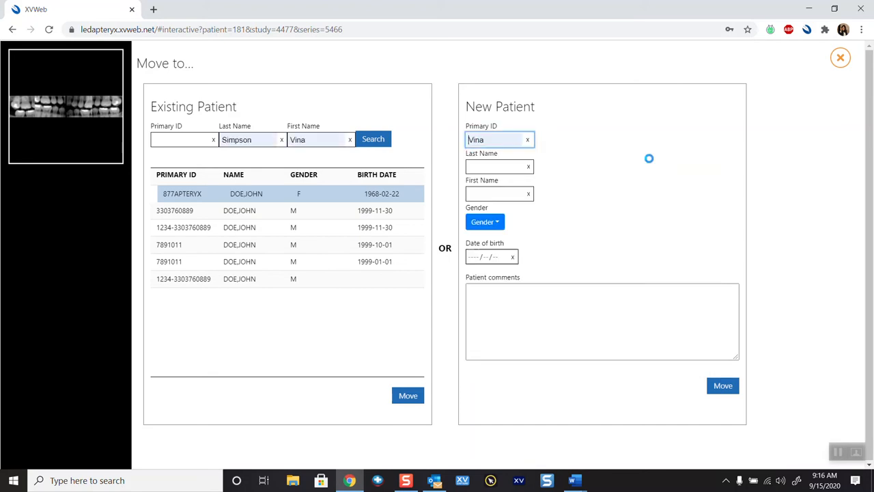
{"action": "left_click", "coordinate": [527, 139]}
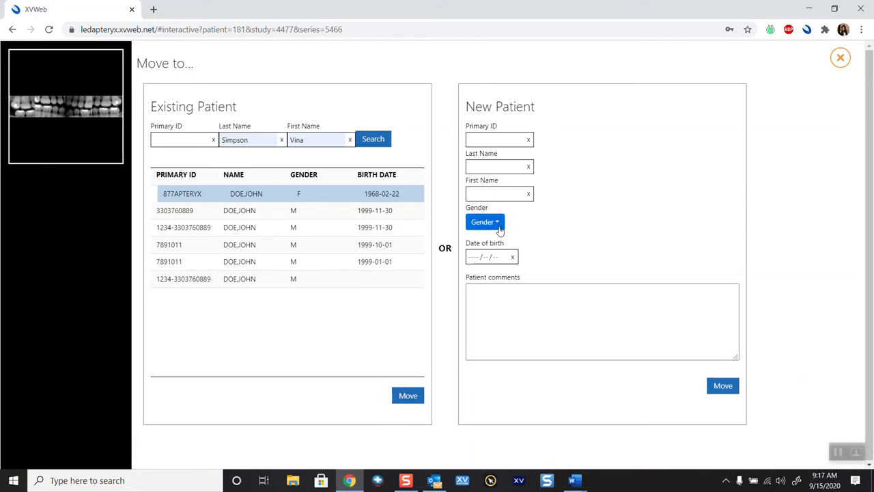
{"action": "left_click", "coordinate": [489, 256]}
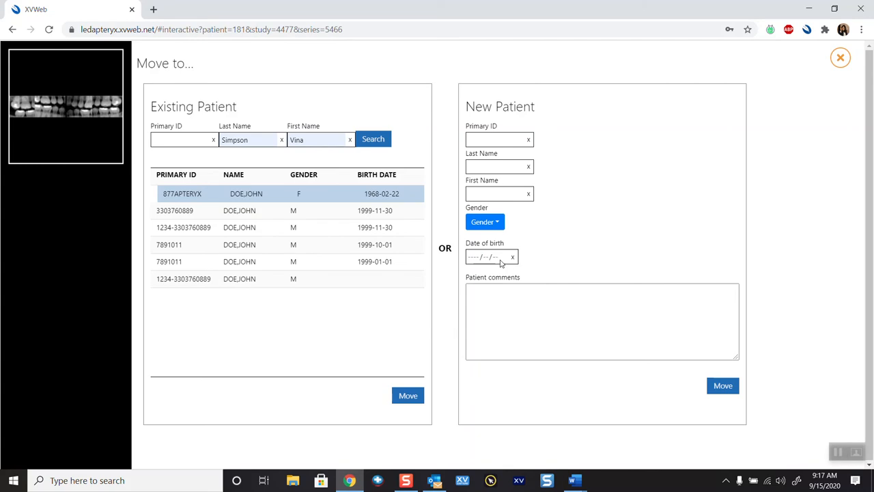
{"action": "left_click", "coordinate": [485, 257]}
{"action": "type", "text": "1965"}
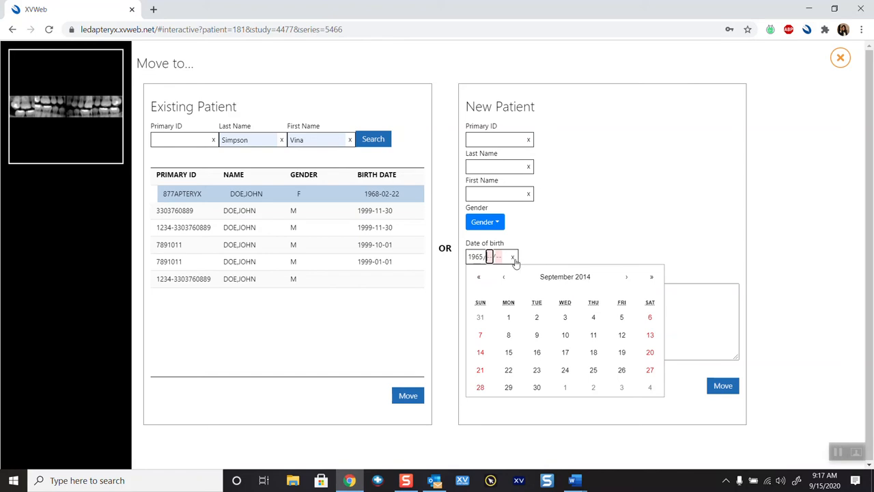
{"action": "type", "text": "10/17"}
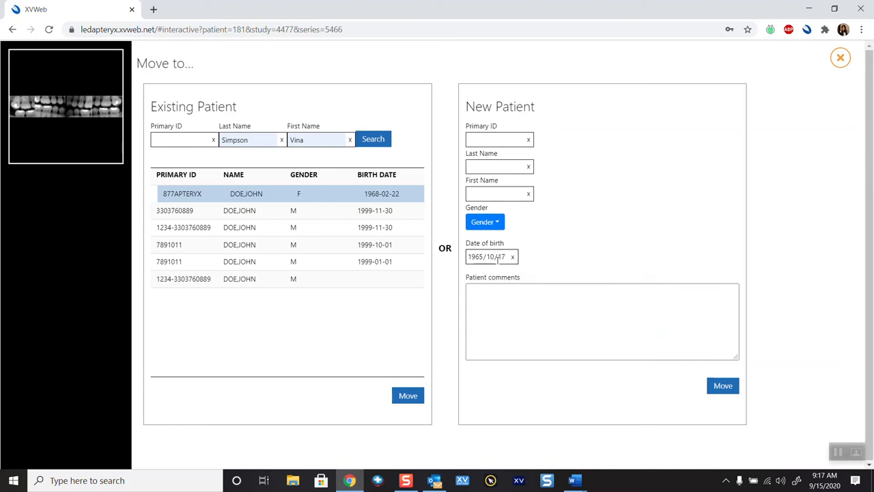
{"action": "left_click", "coordinate": [512, 257]}
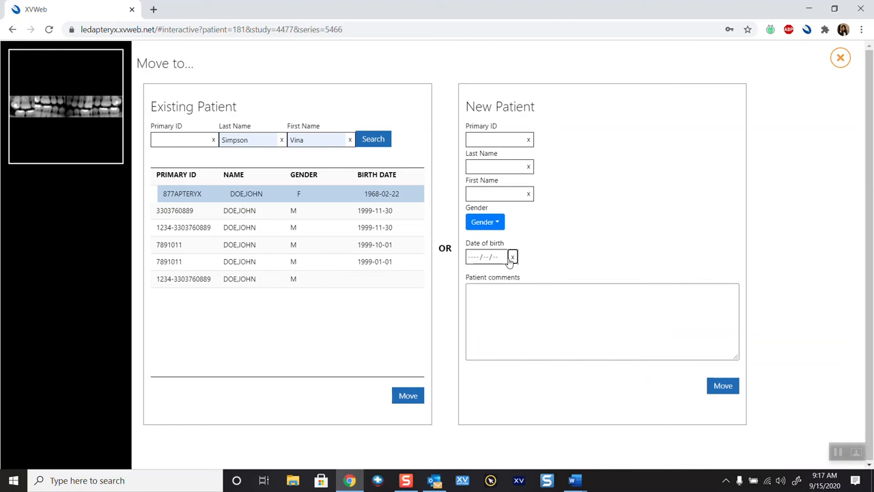
{"action": "left_click", "coordinate": [484, 257]}
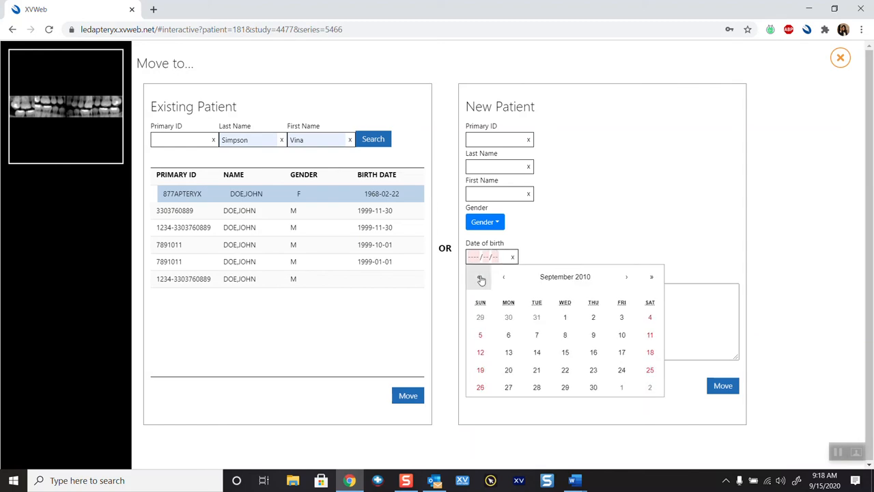
{"action": "left_click", "coordinate": [481, 276]}
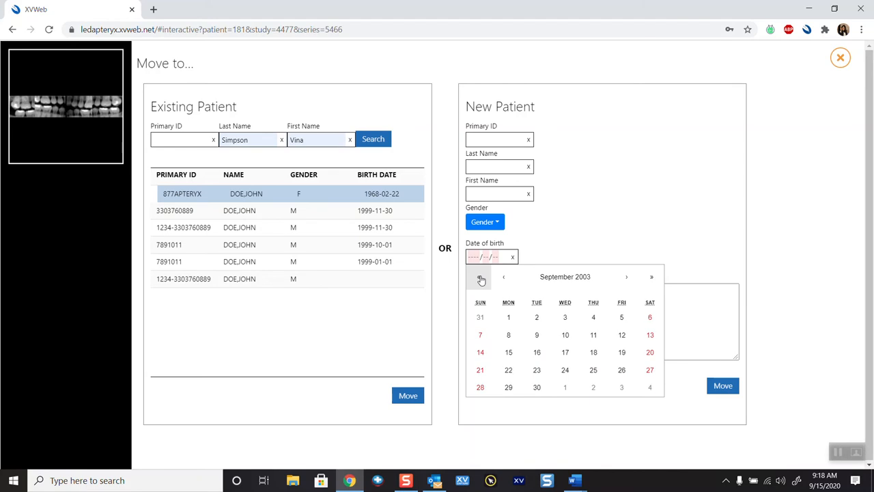
{"action": "left_click", "coordinate": [480, 279]}
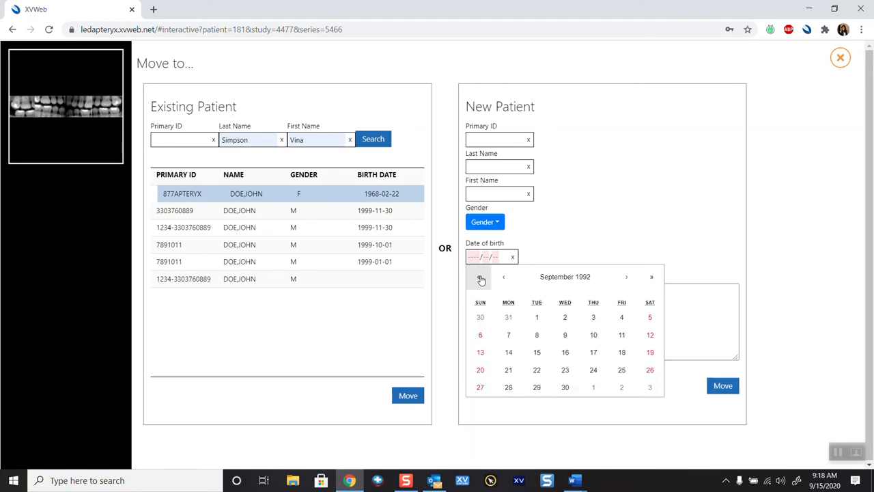
{"action": "left_click", "coordinate": [481, 280]}
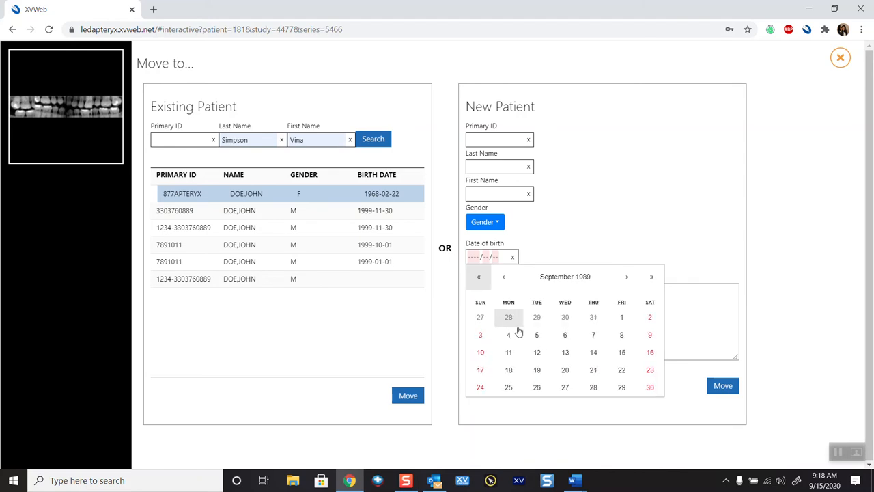
{"action": "left_click", "coordinate": [508, 334]}
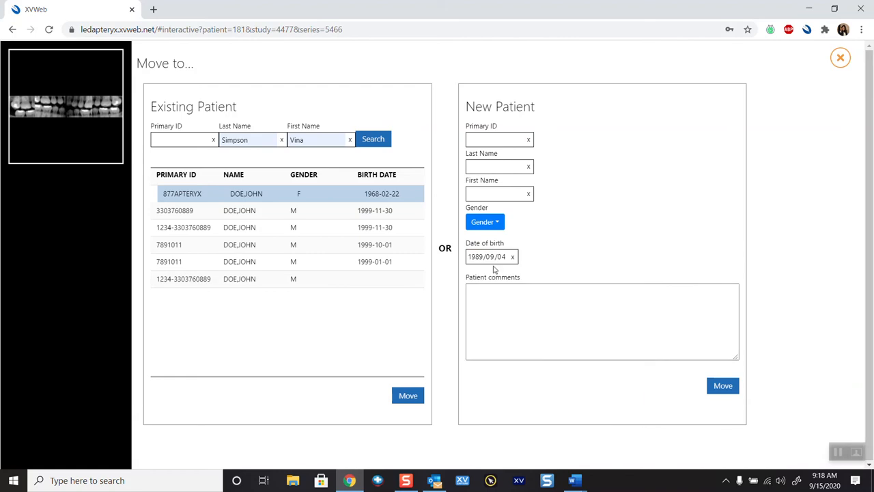
{"action": "left_click", "coordinate": [489, 257]}
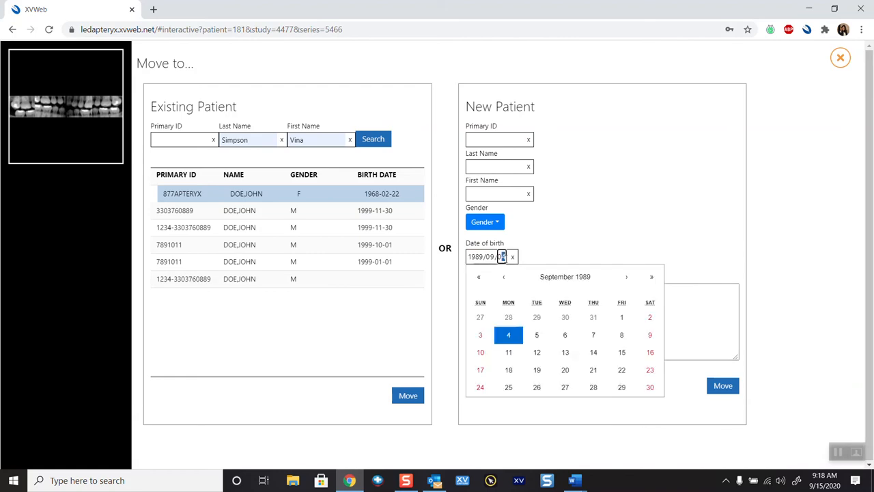
{"action": "left_click", "coordinate": [650, 276]}
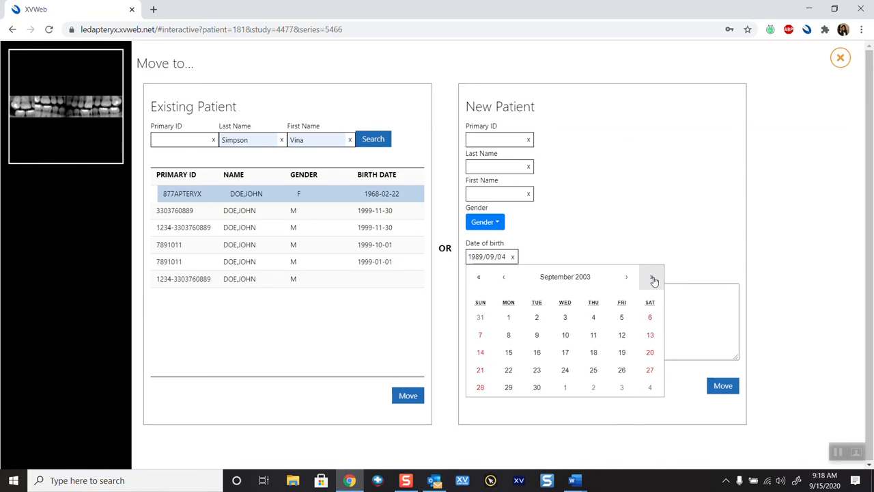
{"action": "left_click", "coordinate": [653, 275]}
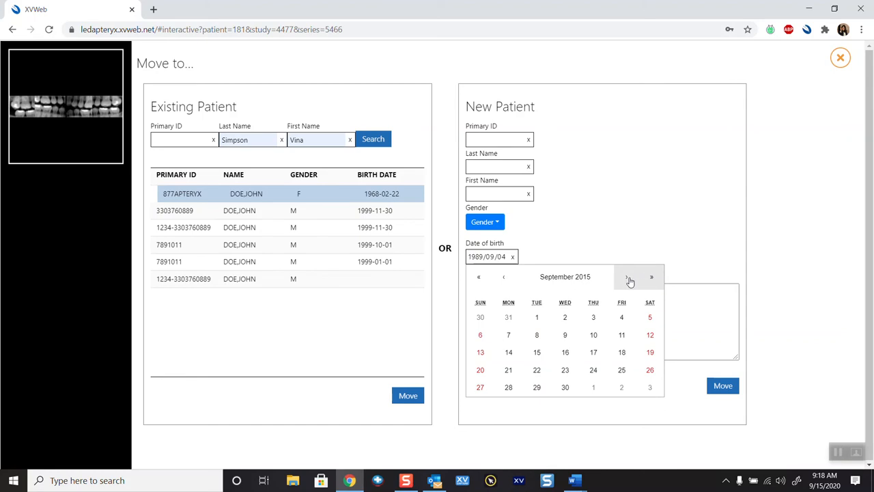
{"action": "mouse_move", "coordinate": [621, 276]}
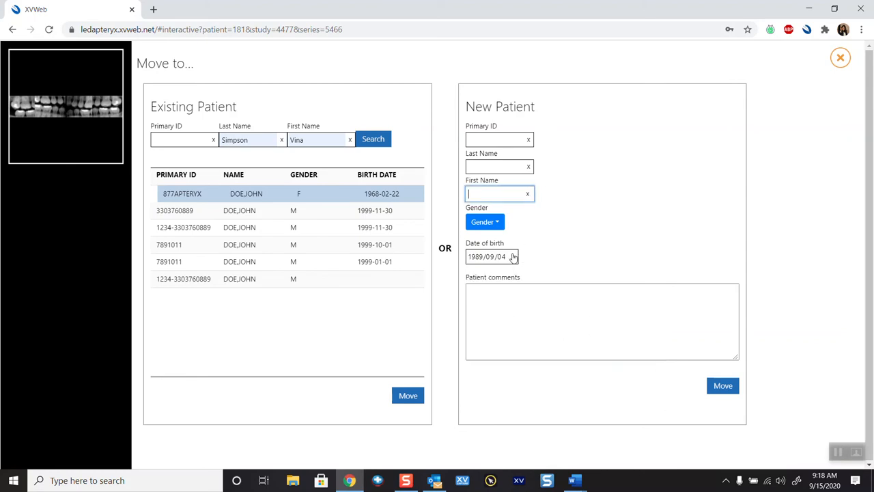
{"action": "left_click", "coordinate": [514, 256]}
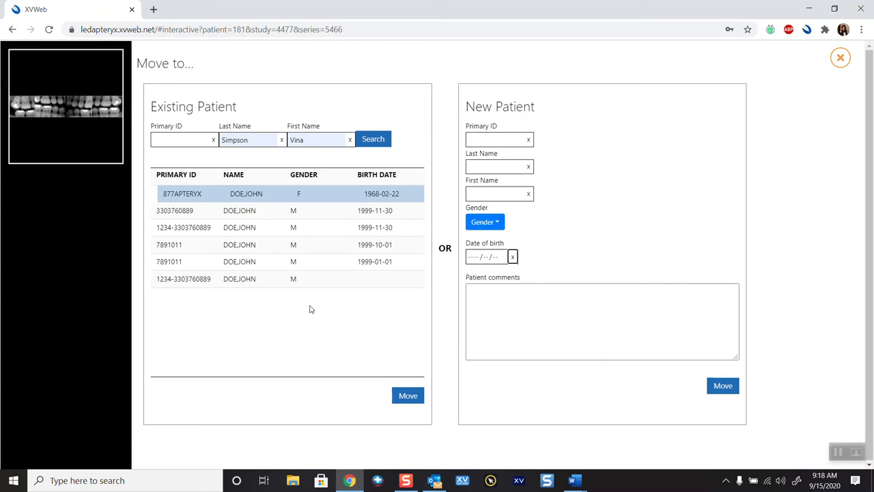
{"action": "mouse_move", "coordinate": [235, 161]}
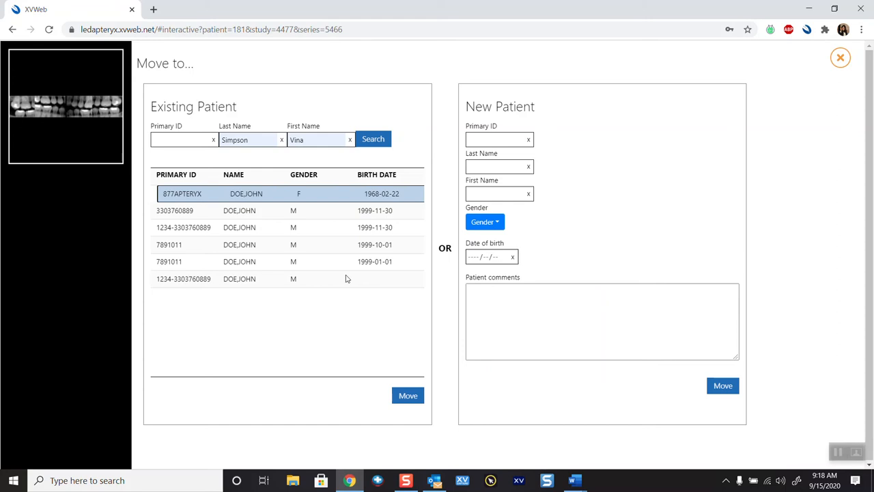
Move the images to DOE JOHN (877APTERYX, born 1968-02-22) and confirm the move
{"action": "left_click", "coordinate": [407, 397]}
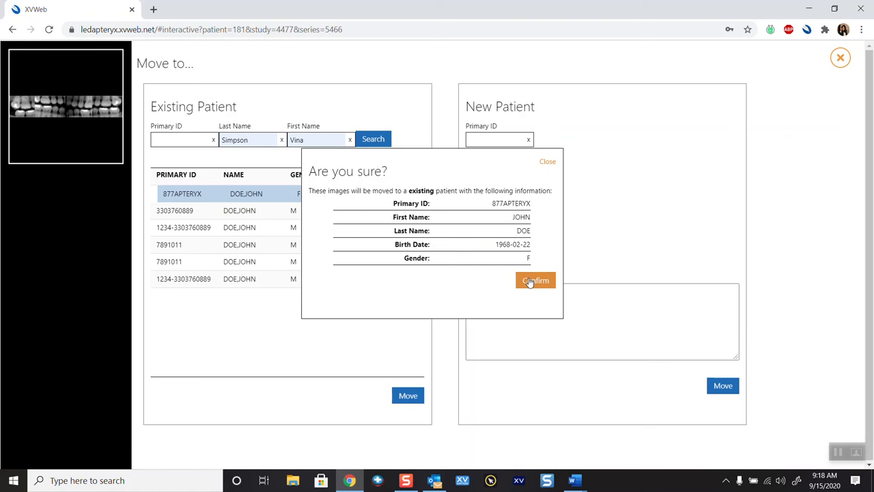
{"action": "left_click", "coordinate": [535, 280]}
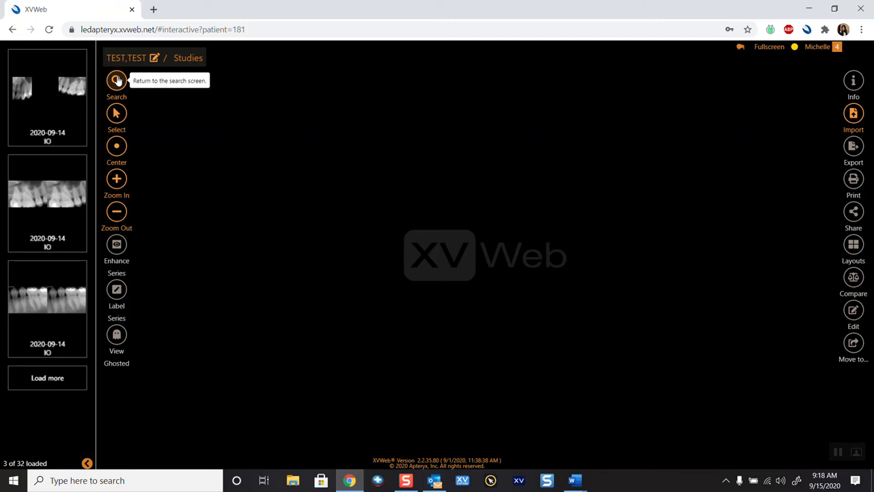
Search the patient list for john doe from the search screen
{"action": "left_click", "coordinate": [116, 80]}
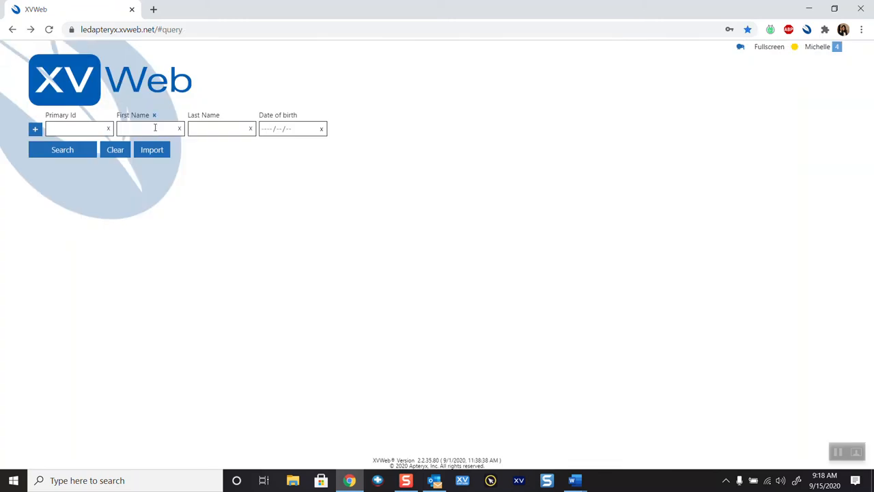
{"action": "type", "text": "joj"}
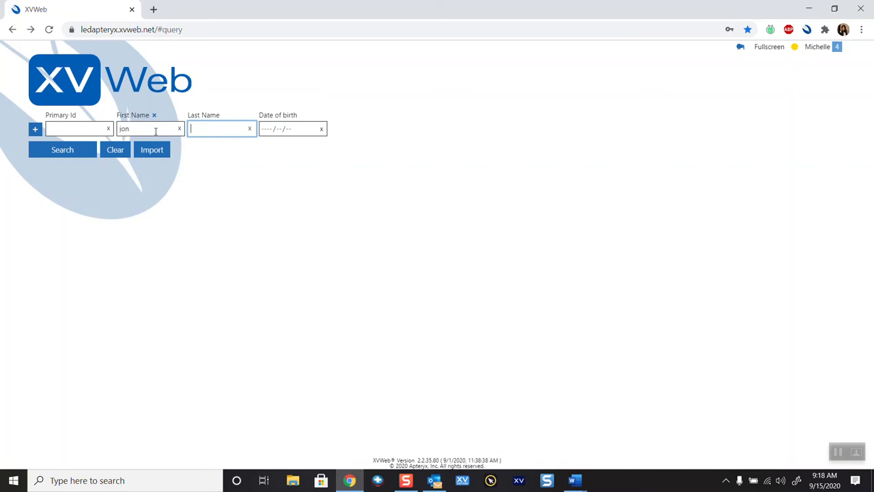
{"action": "key", "text": "Backspace"}
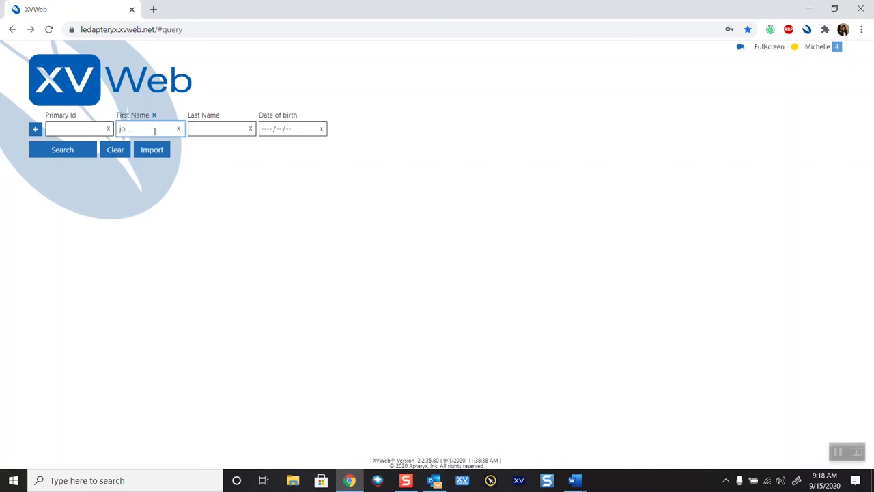
{"action": "type", "text": "d"}
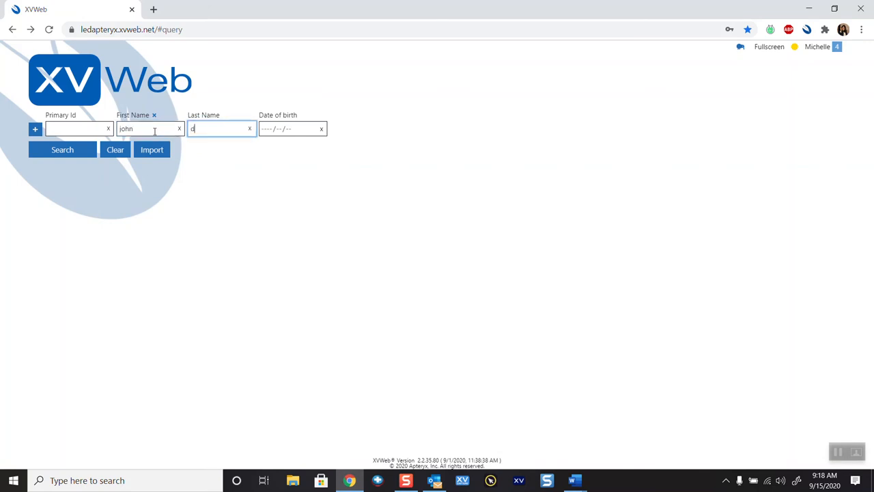
{"action": "left_click", "coordinate": [63, 149]}
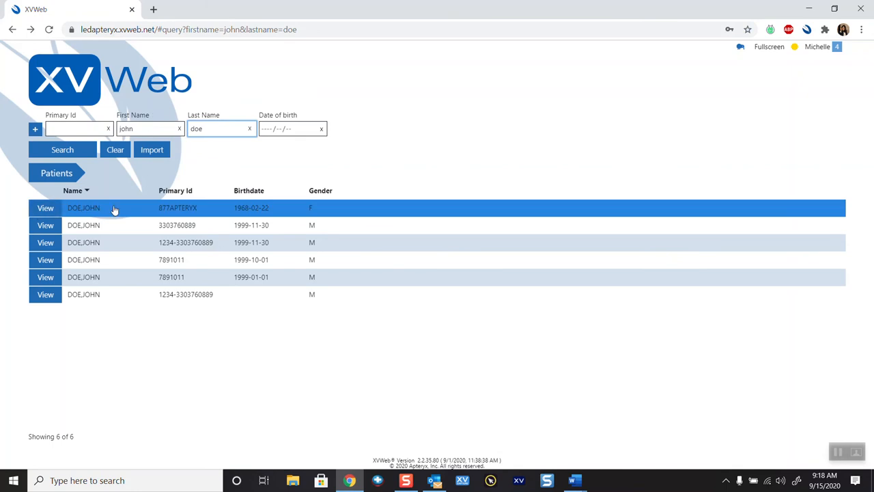
View DOE JOHN's record and his 2020-09-14 study with the moved bitewings, then return to search
{"action": "left_click", "coordinate": [46, 208]}
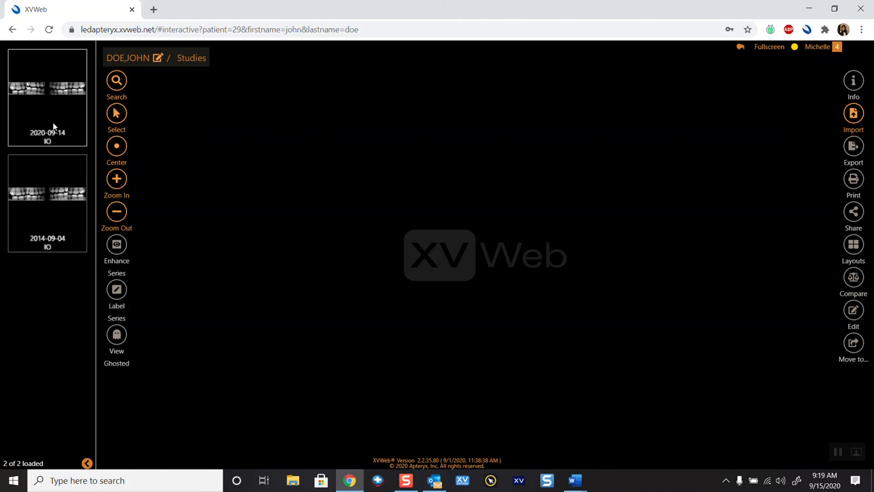
{"action": "double_click", "coordinate": [47, 96]}
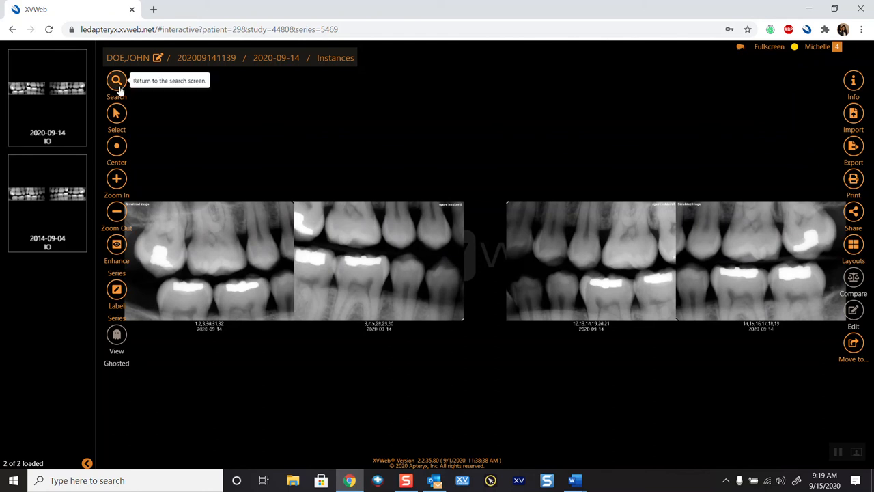
{"action": "left_click", "coordinate": [116, 81]}
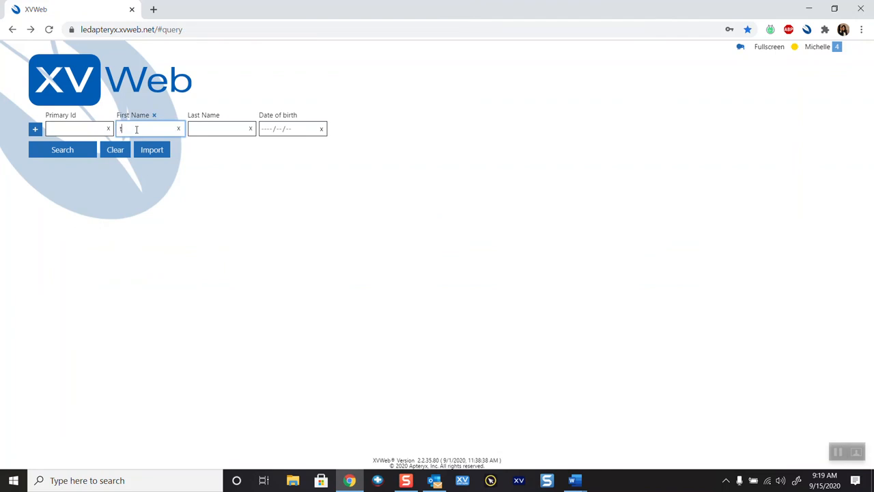
Search for and reopen the TEST,TEST patient record
{"action": "left_click", "coordinate": [63, 149]}
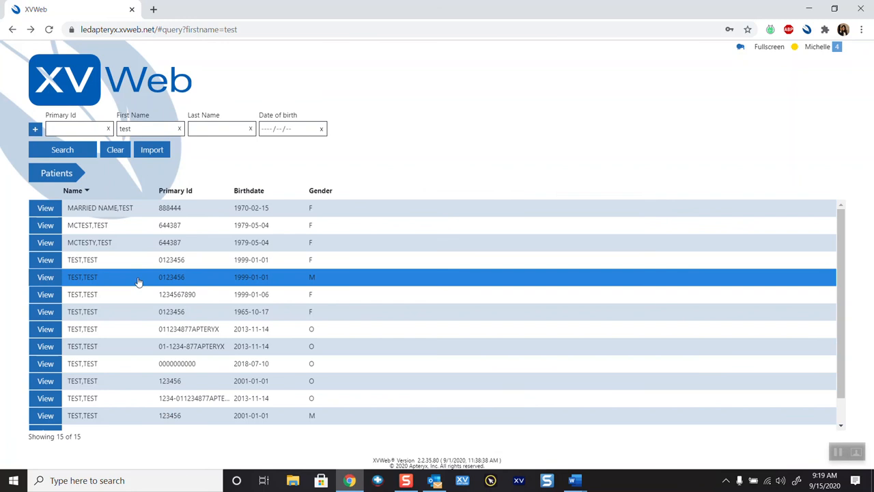
{"action": "left_click", "coordinate": [45, 276]}
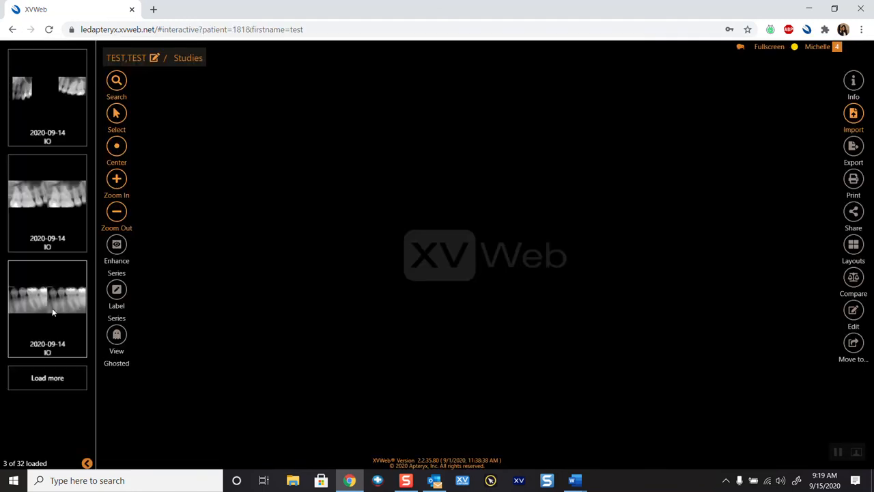
{"action": "mouse_move", "coordinate": [60, 297]}
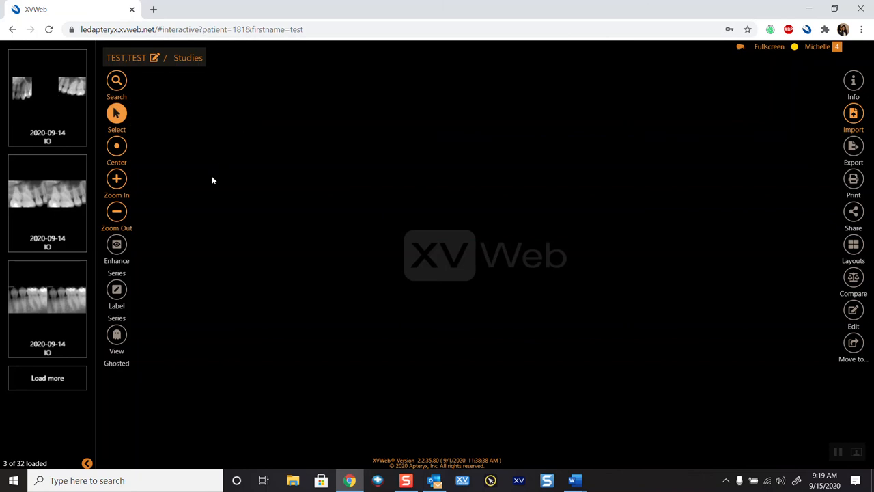
{"action": "mouse_move", "coordinate": [48, 197]}
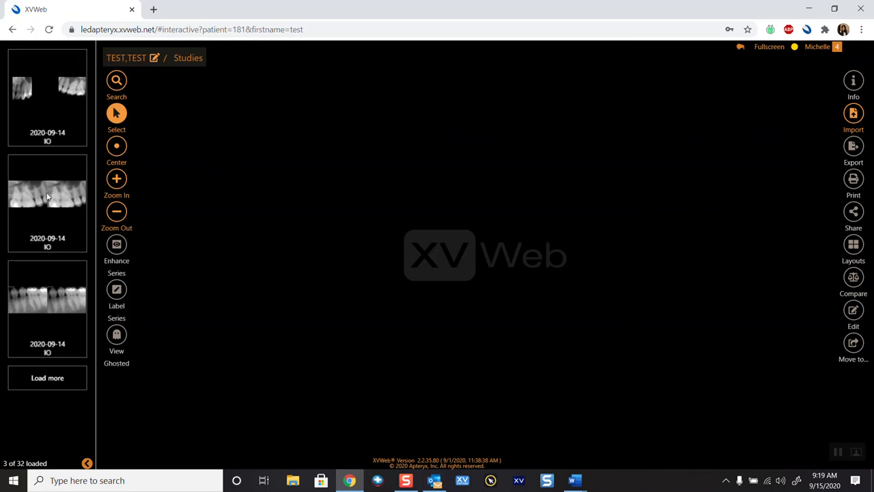
Step through the TEST patient's X-ray series, ending on the third periapical series
{"action": "left_click", "coordinate": [46, 95]}
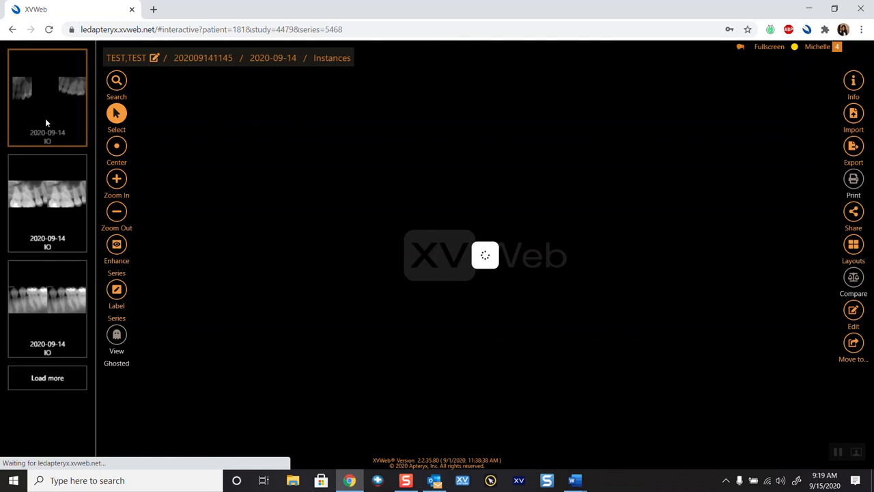
{"action": "left_click", "coordinate": [47, 198]}
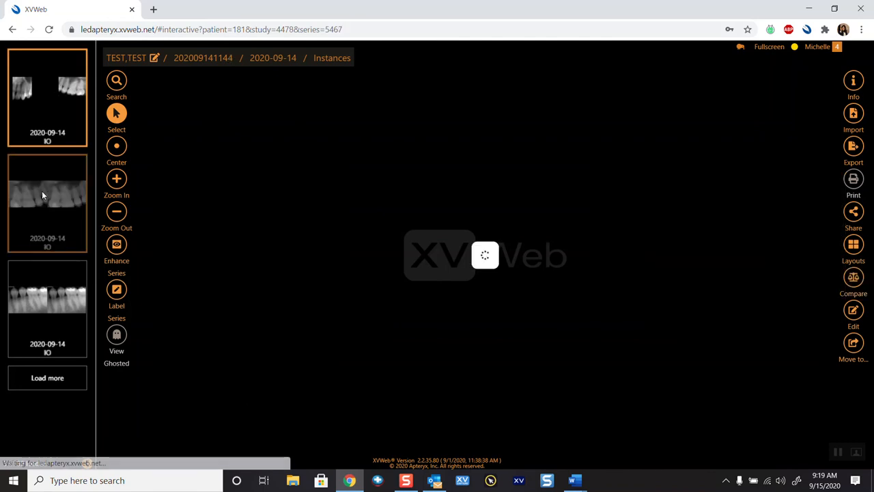
{"action": "left_click", "coordinate": [46, 298]}
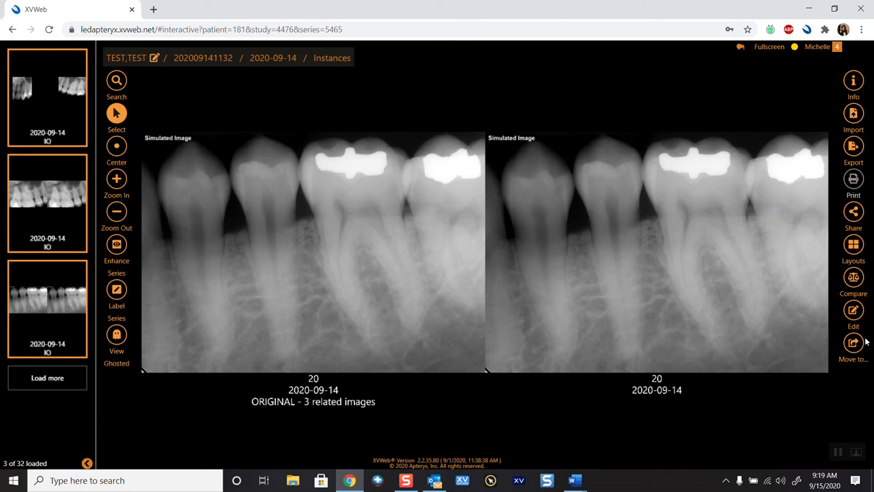
Begin moving this series and find existing patients named John Doe
{"action": "left_click", "coordinate": [852, 347]}
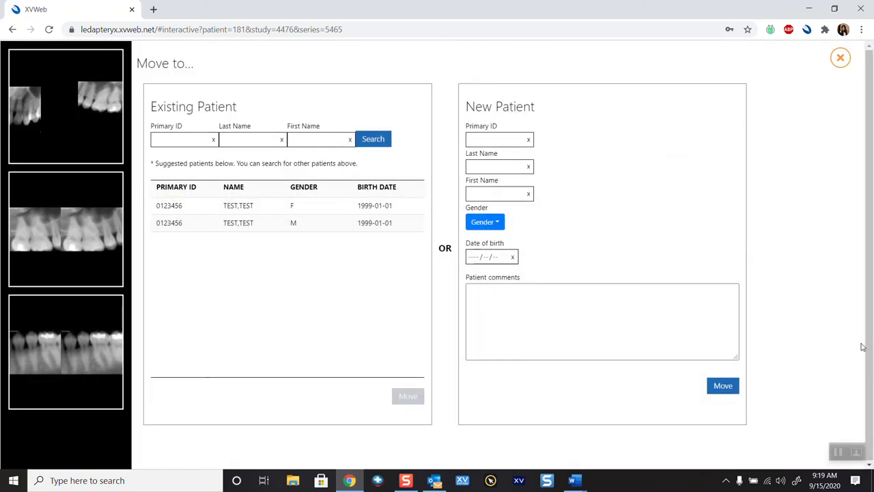
{"action": "mouse_move", "coordinate": [41, 88]}
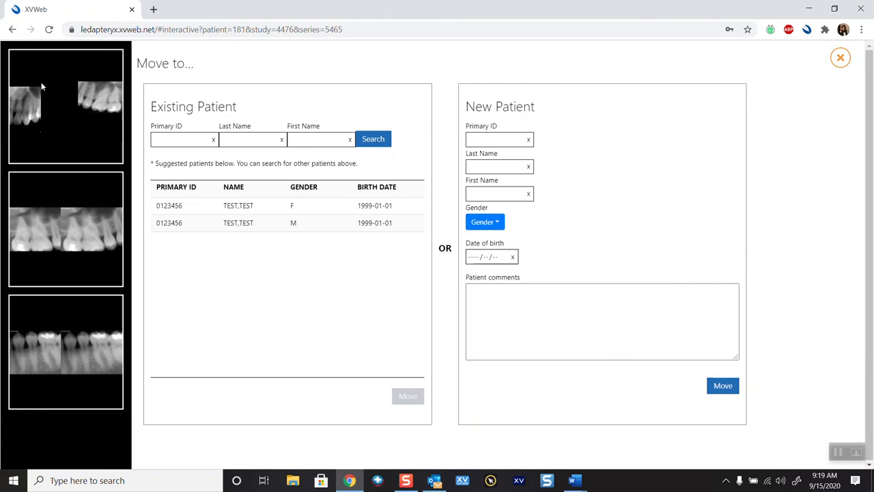
{"action": "mouse_move", "coordinate": [21, 269]}
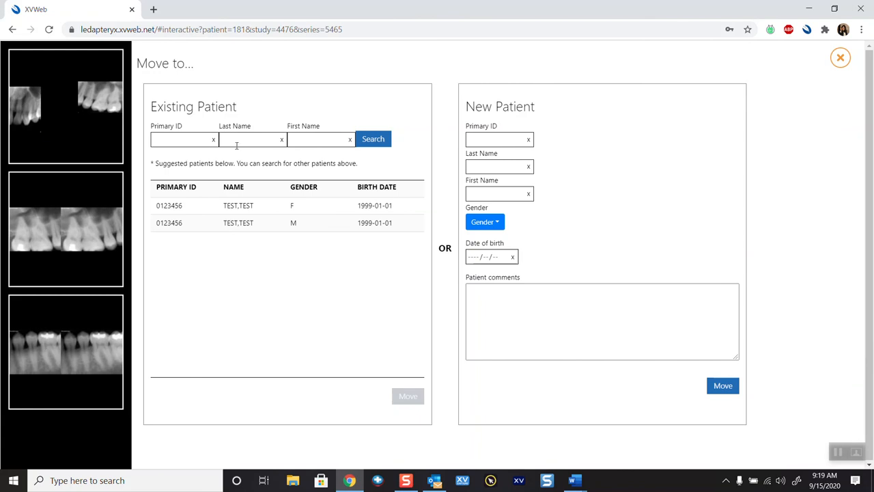
{"action": "type", "text": "doe"}
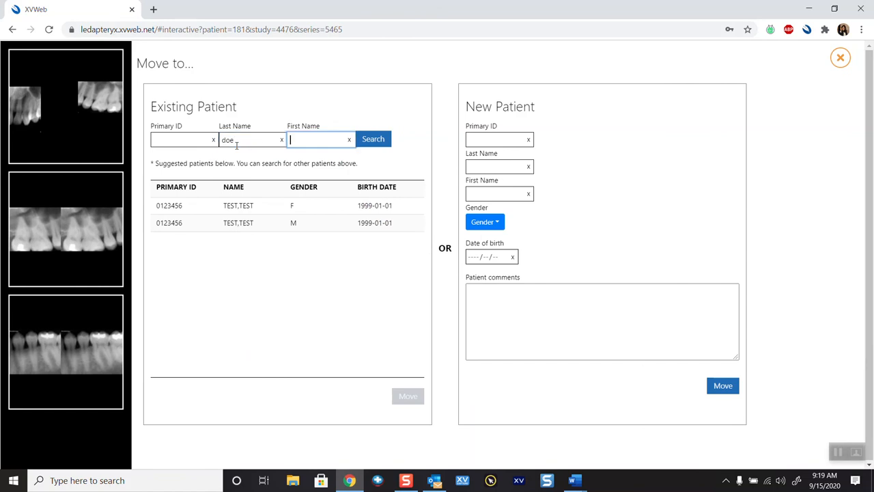
{"action": "type", "text": "joh"}
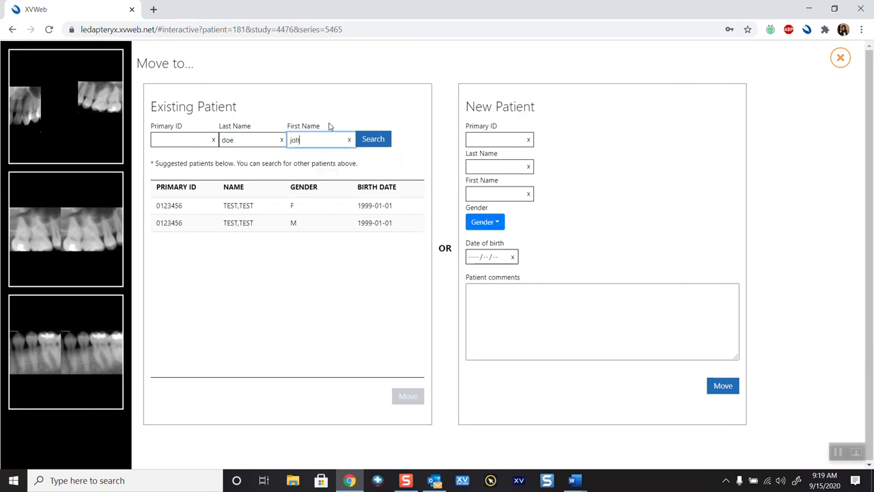
{"action": "left_click", "coordinate": [373, 140]}
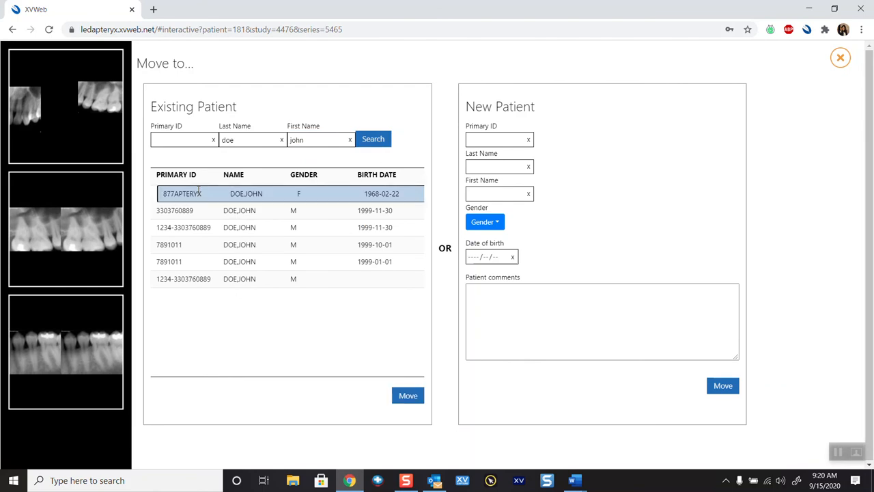
Move the series to John Doe 877APTERYX and confirm
{"action": "left_click", "coordinate": [407, 396]}
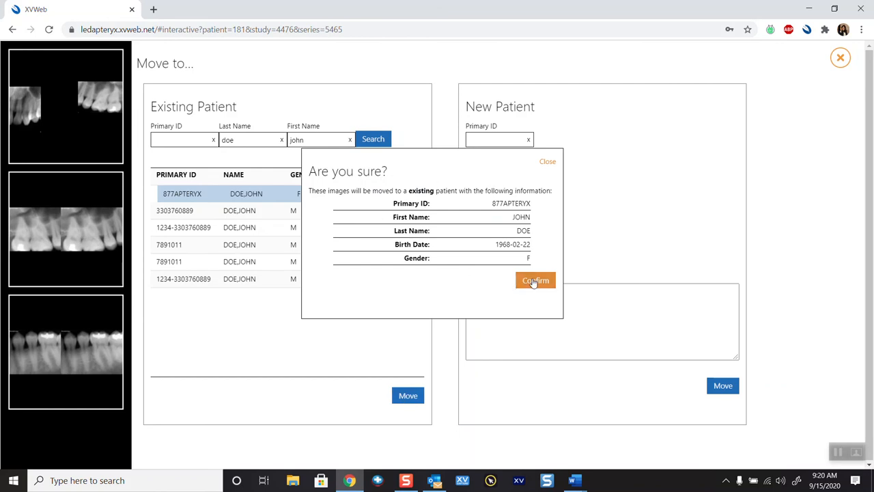
{"action": "left_click", "coordinate": [535, 280]}
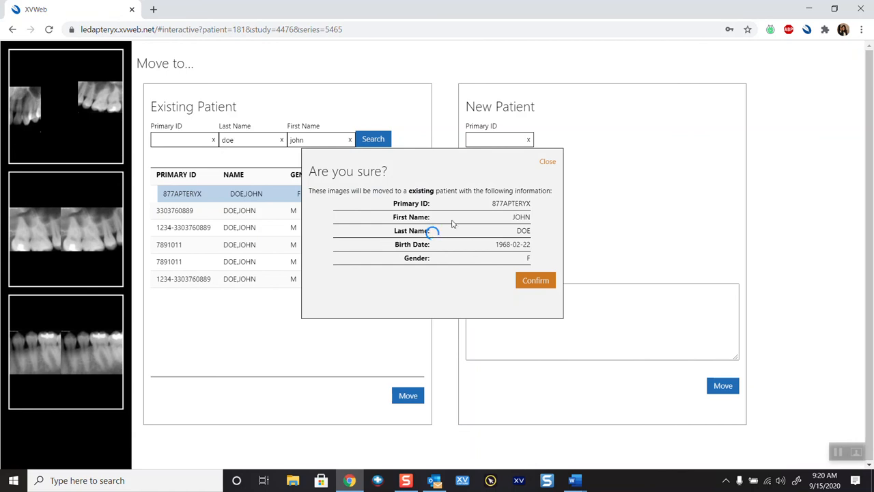
{"action": "left_click", "coordinate": [535, 280]}
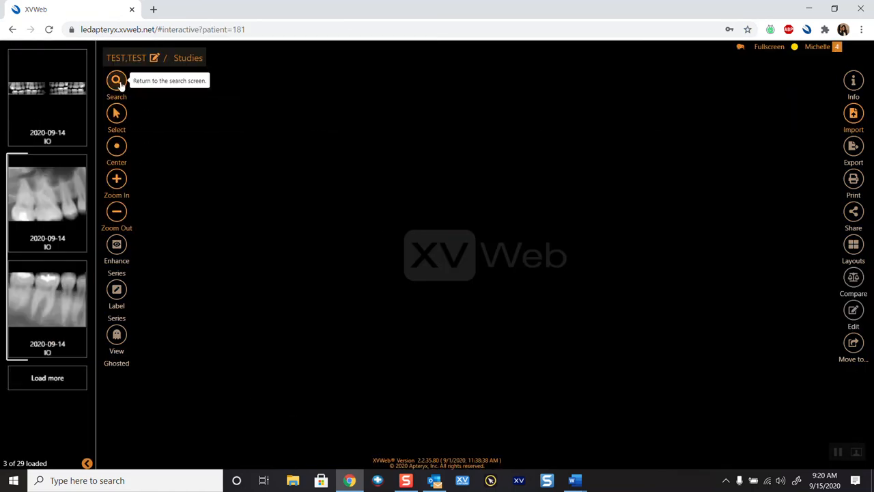
Search for John Doe and view the 877APTERYX record's studies
{"action": "left_click", "coordinate": [116, 81]}
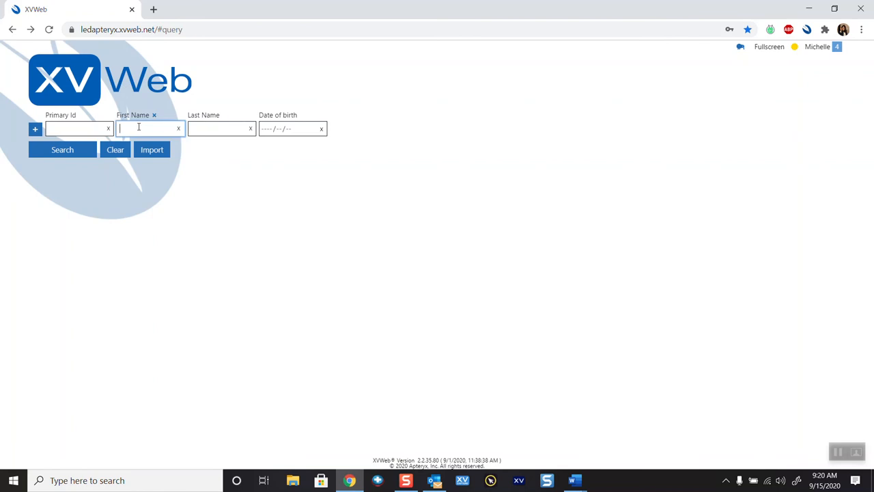
{"action": "type", "text": "doe"}
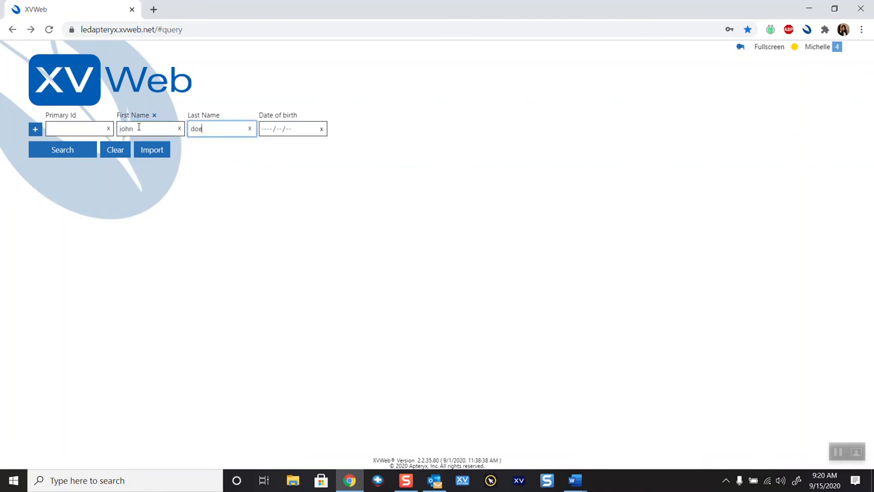
{"action": "left_click", "coordinate": [63, 149]}
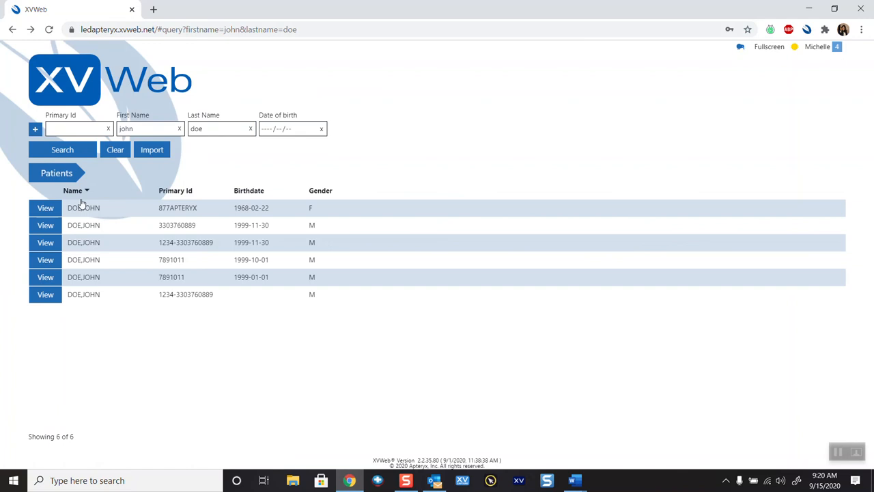
{"action": "left_click", "coordinate": [45, 207]}
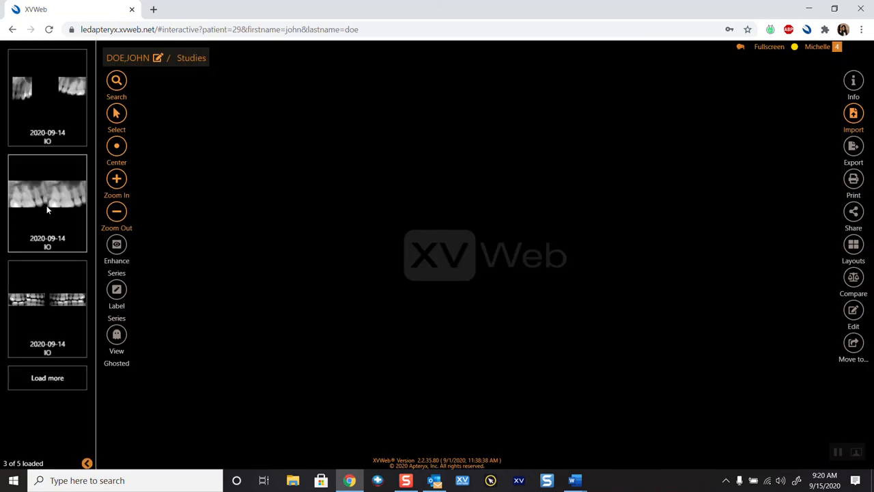
{"action": "mouse_move", "coordinate": [48, 253]}
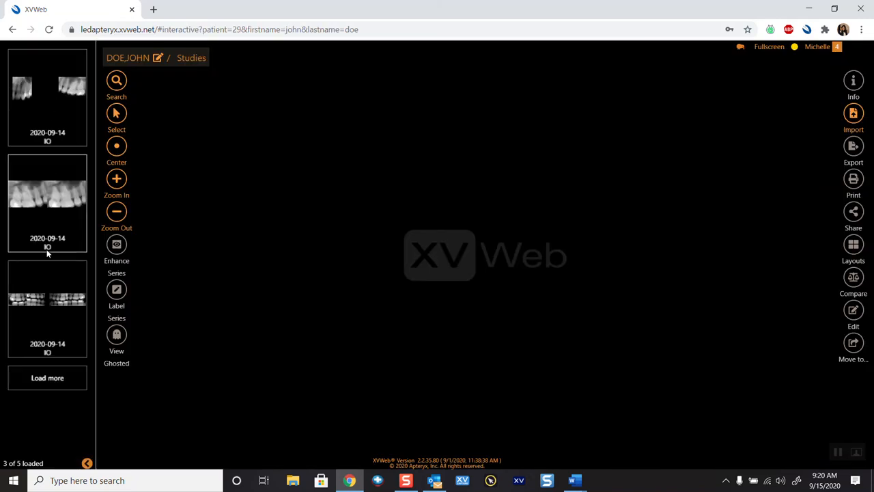
{"action": "mouse_move", "coordinate": [54, 276]}
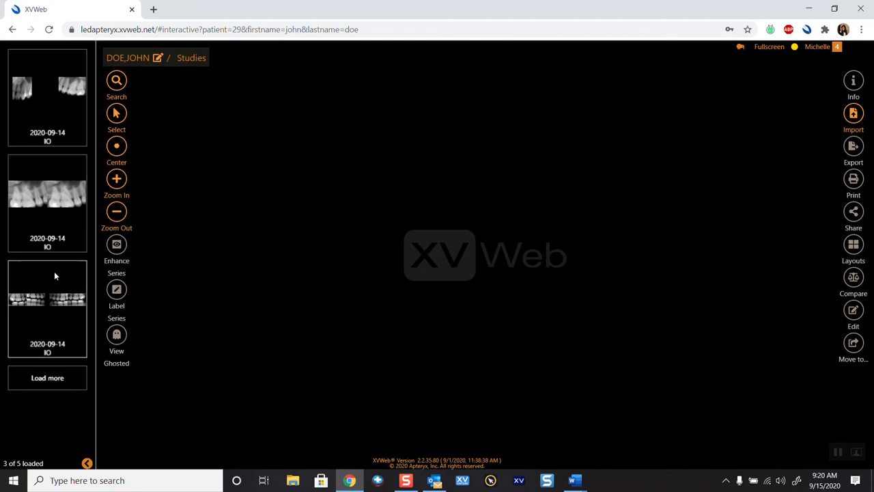
Load the remaining series and scroll to check the moved 2020-09-14 studies are listed
{"action": "left_click", "coordinate": [47, 377]}
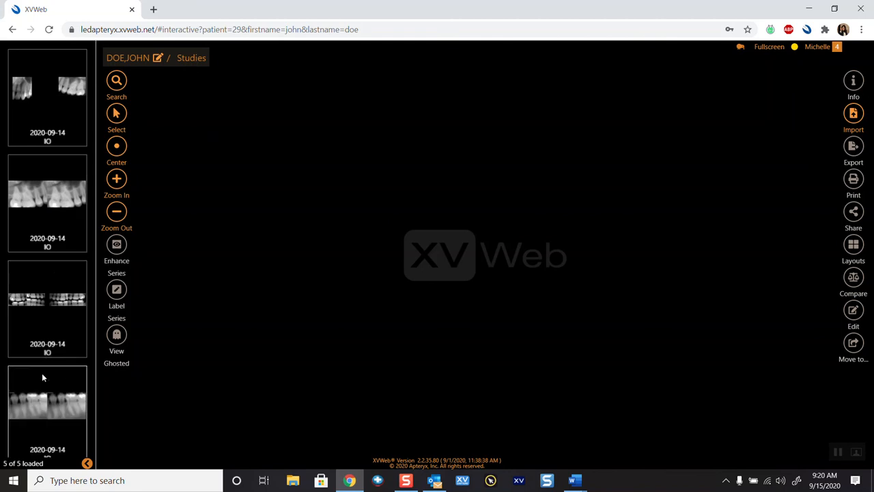
{"action": "scroll", "scroll_direction": "down", "scroll_amount": 3}
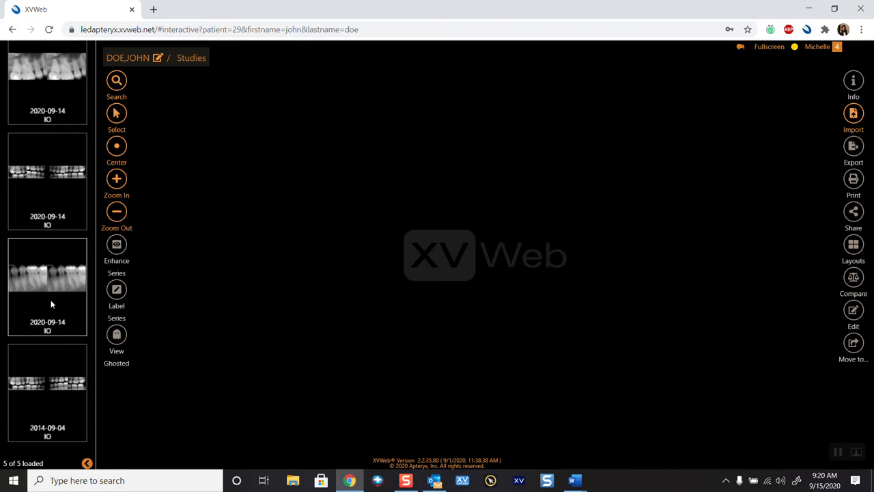
{"action": "scroll", "scroll_direction": "down", "scroll_amount": 3}
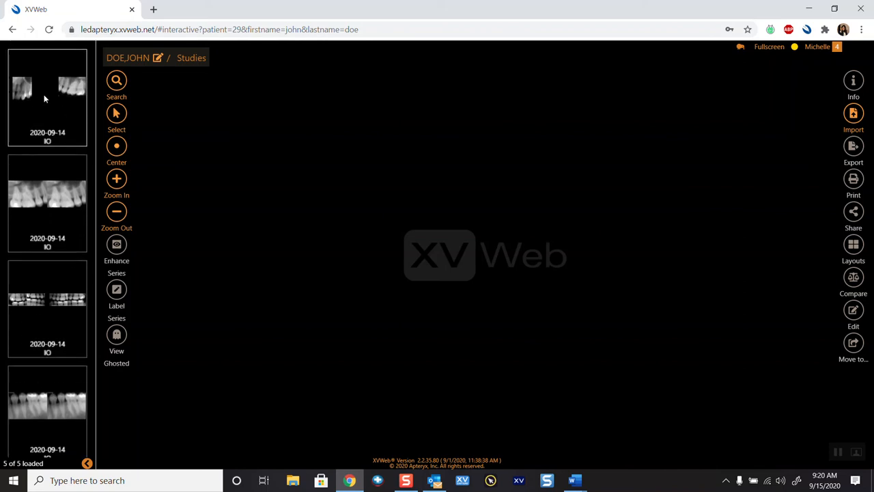